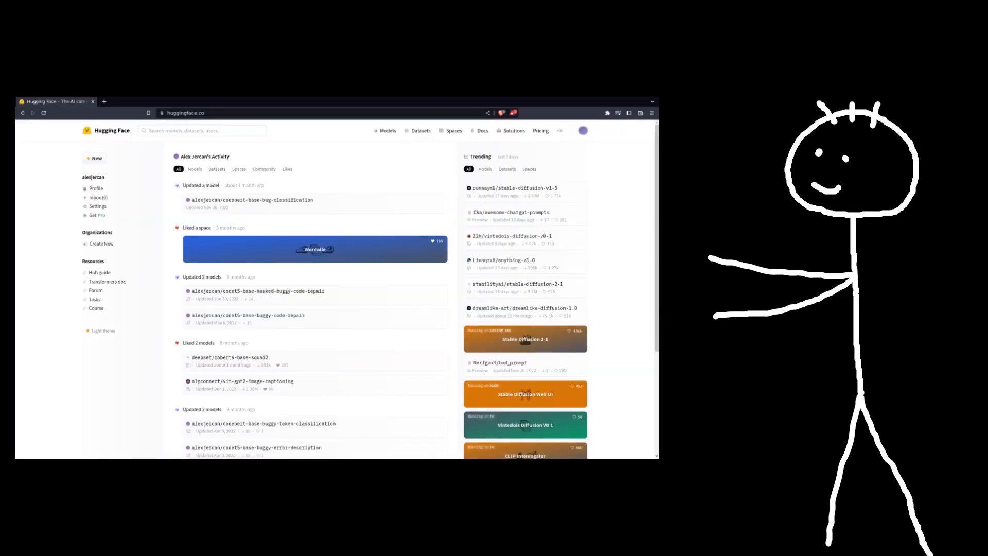
- Show the Models listing with 111,704 models and open the Stable Diffusion 2.1 demo Space
left_click(388, 131)
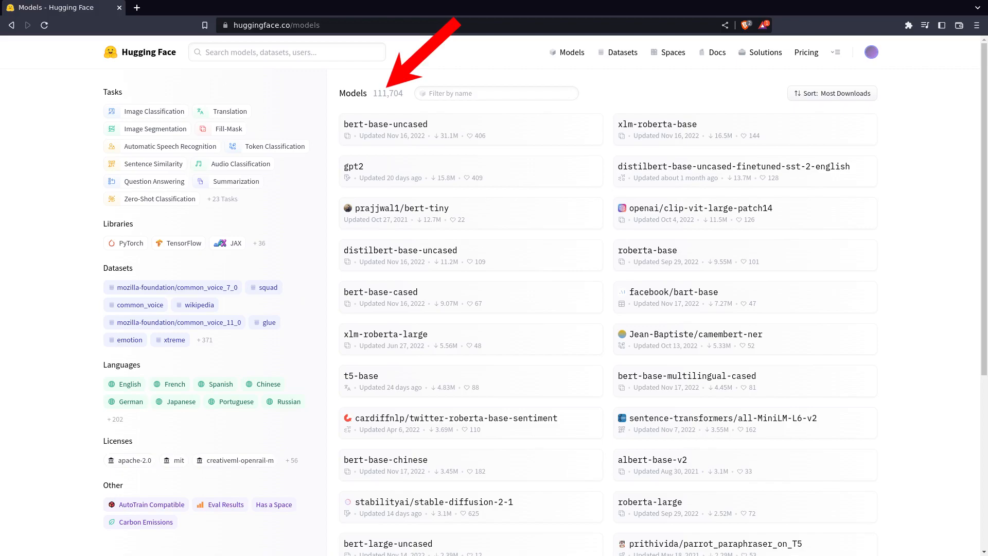
left_click(434, 501)
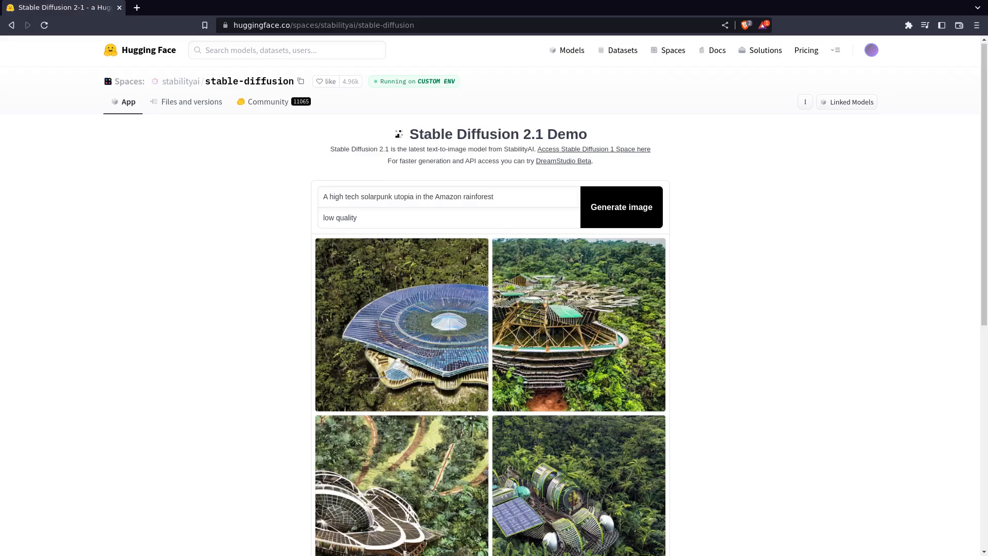